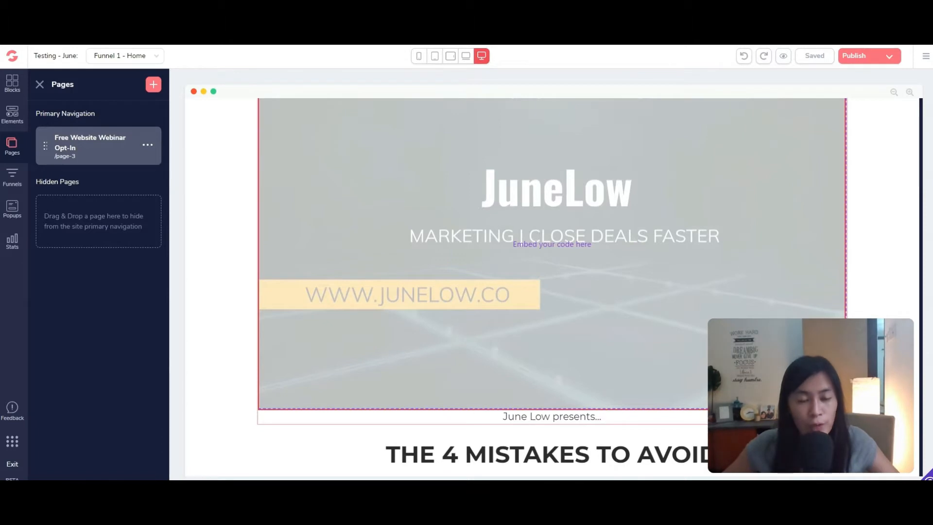
pyautogui.moveTo(59, 274)
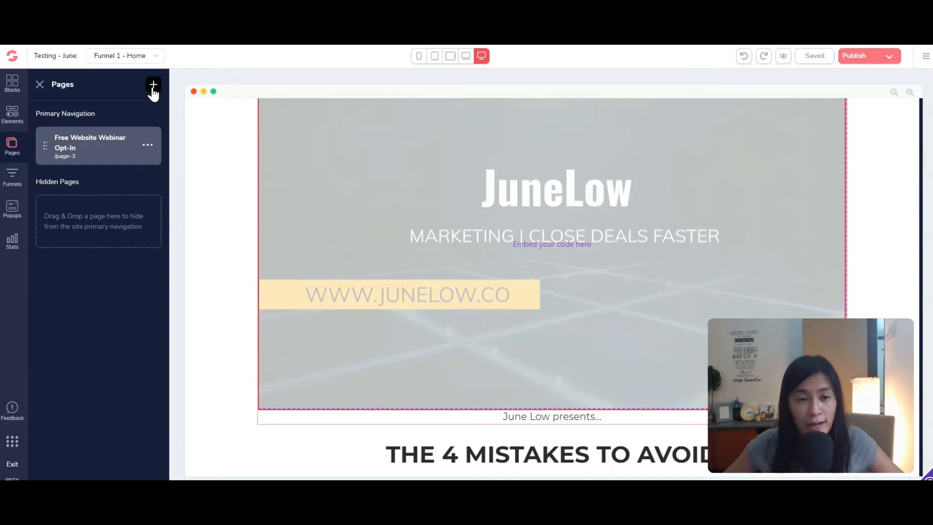
pyautogui.moveTo(154, 178)
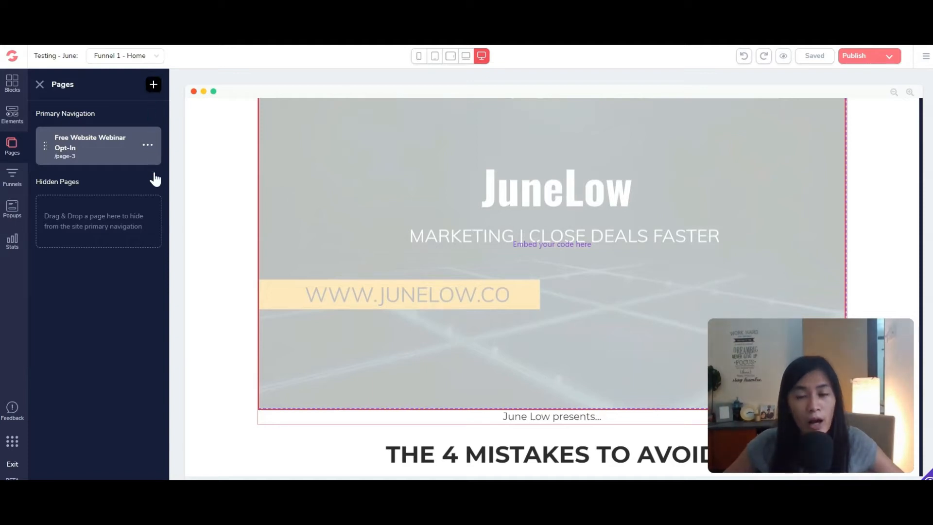
# Add a new page from the blank 'Start from scratch' template, creating Page 2
pyautogui.click(153, 85)
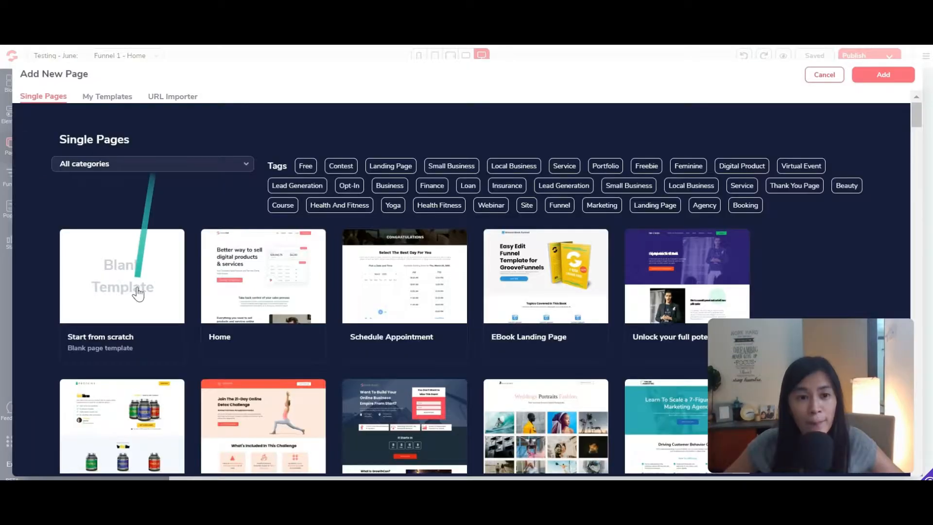
pyautogui.click(122, 275)
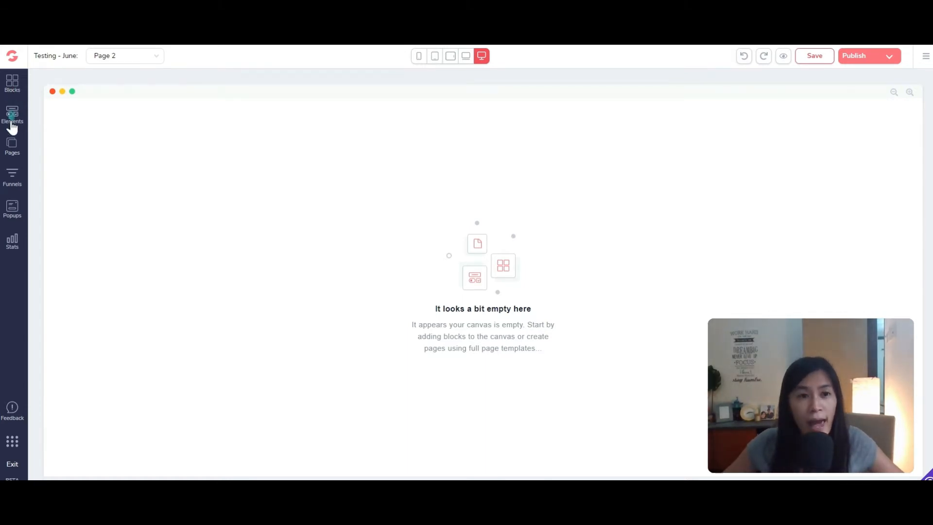
# Place an Empty container block from Wireframes on Page 2, then show the pages list
pyautogui.click(12, 83)
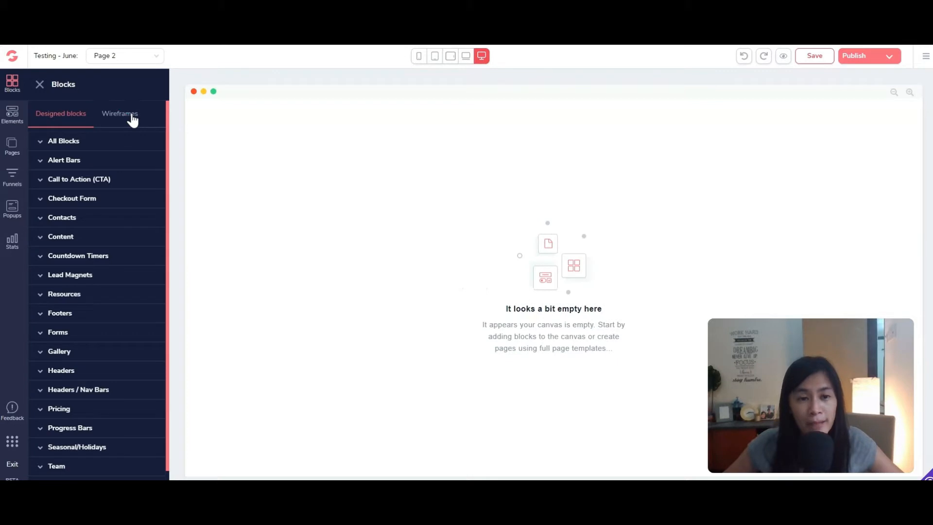
pyautogui.click(120, 114)
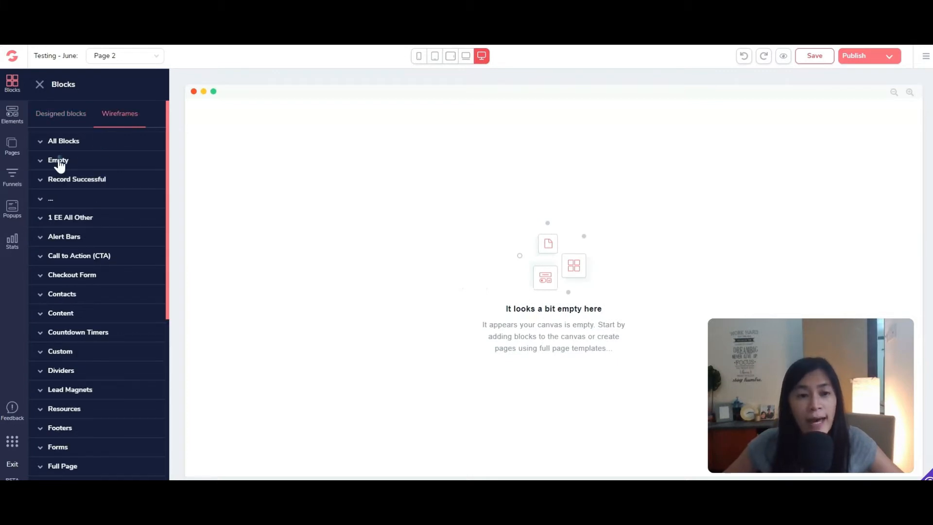
pyautogui.click(58, 160)
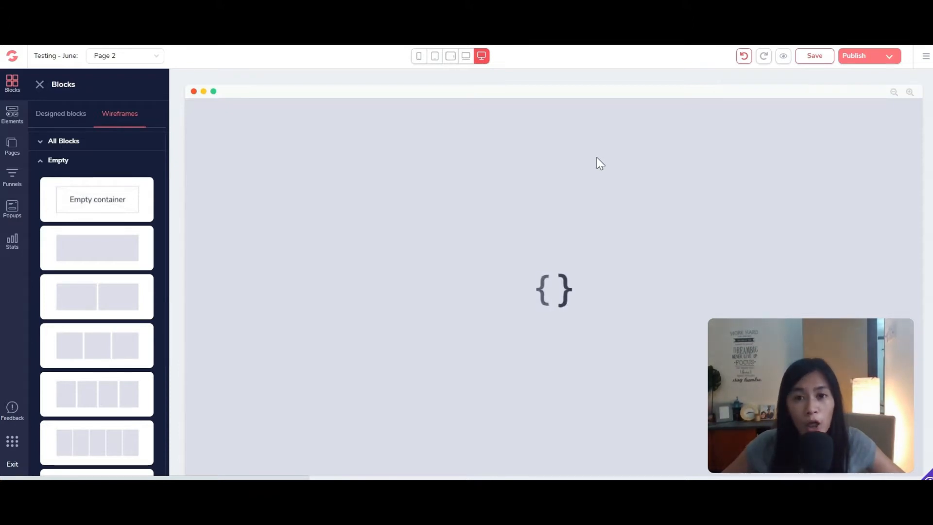
pyautogui.moveTo(548, 165)
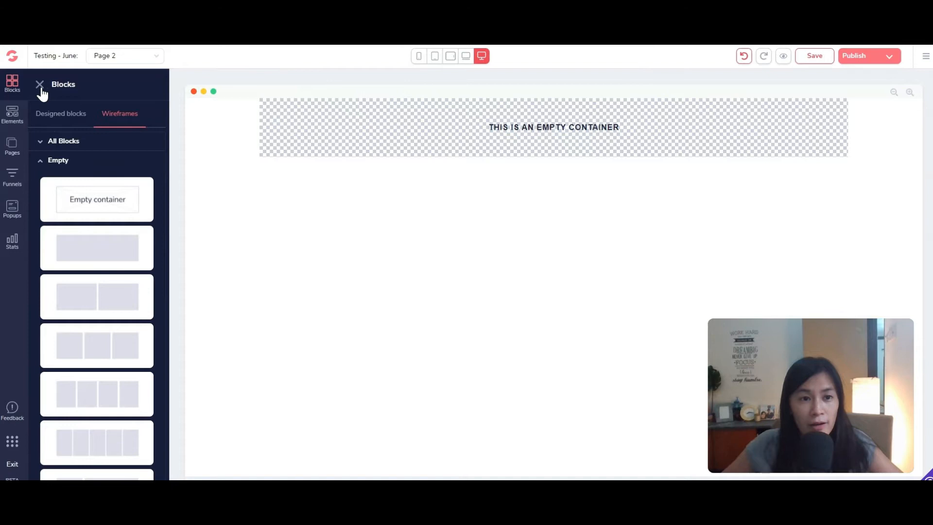
pyautogui.click(39, 85)
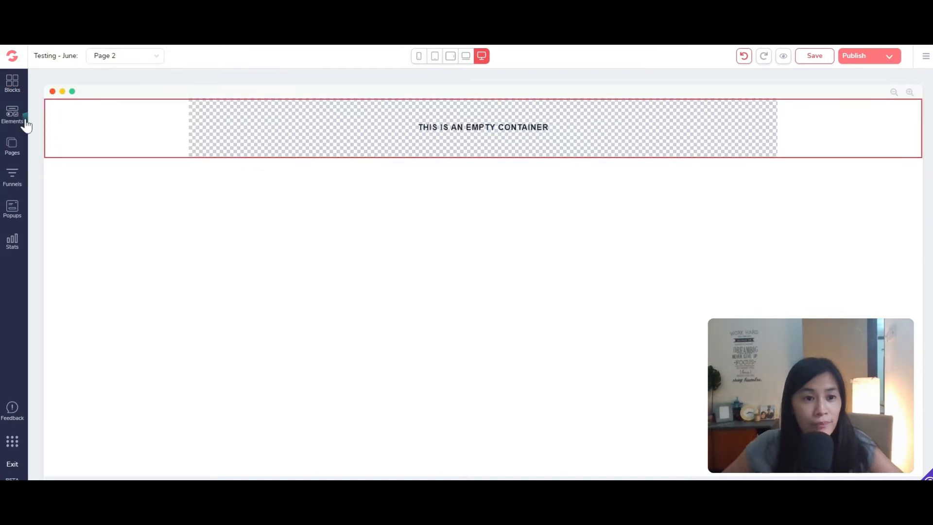
pyautogui.click(12, 146)
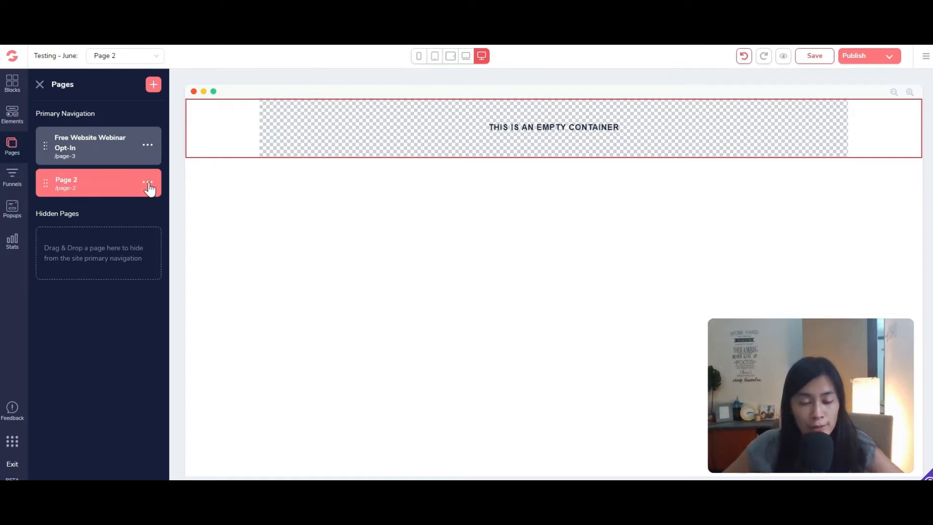
# Open Page 2's Edit Settings and scroll down to the Code includes section
pyautogui.click(147, 182)
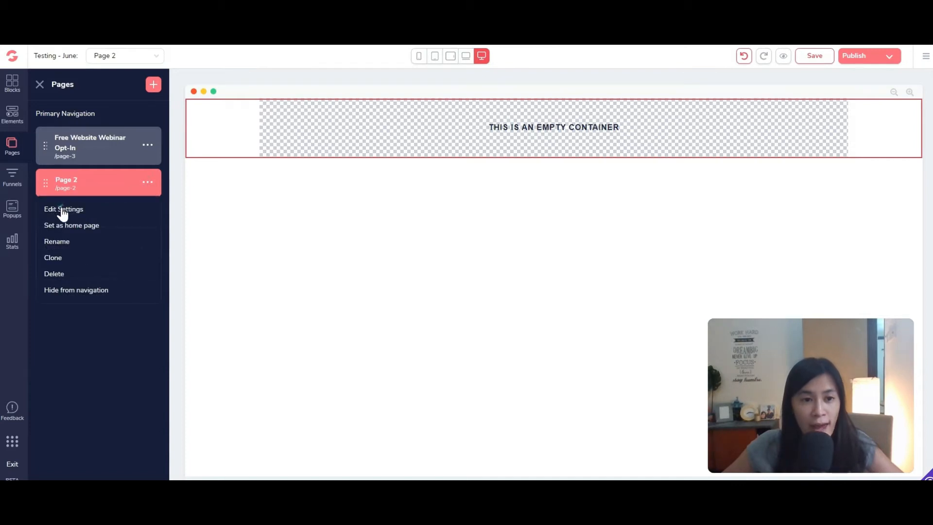
pyautogui.click(63, 209)
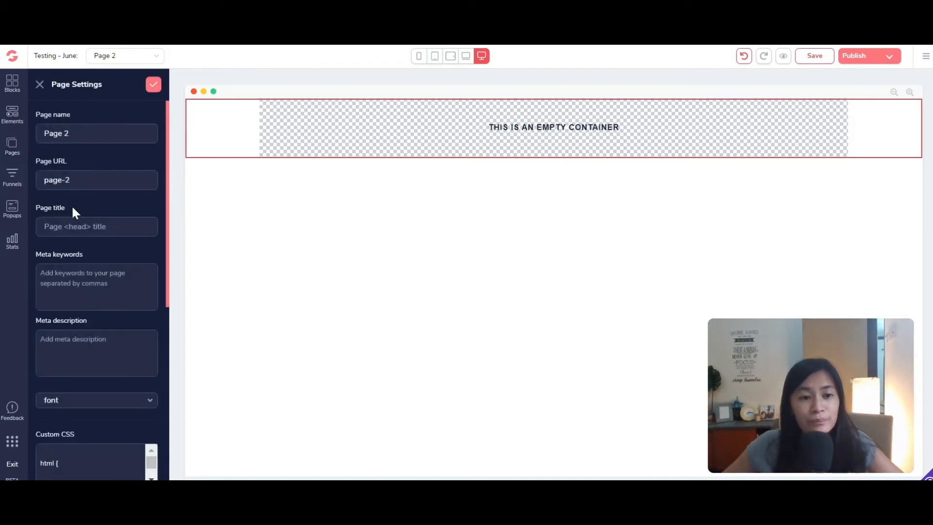
pyautogui.scroll(-3)
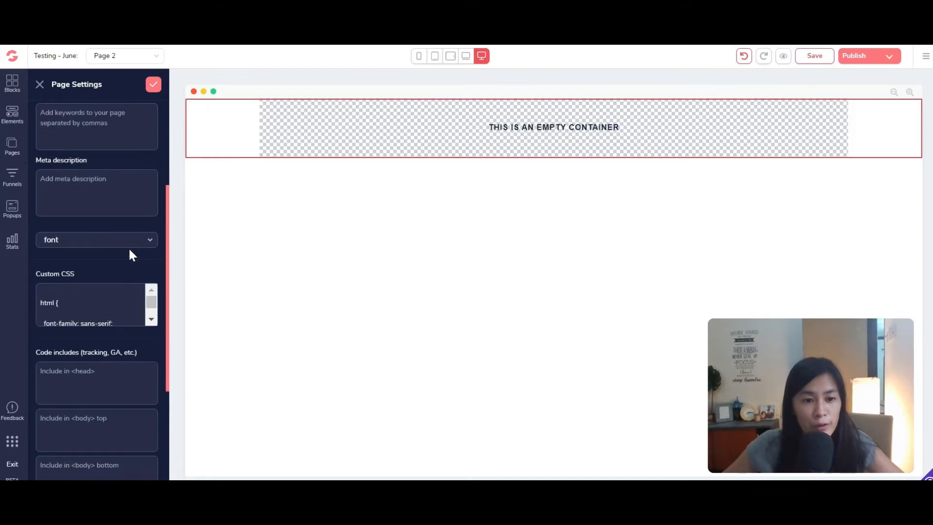
pyautogui.scroll(-3)
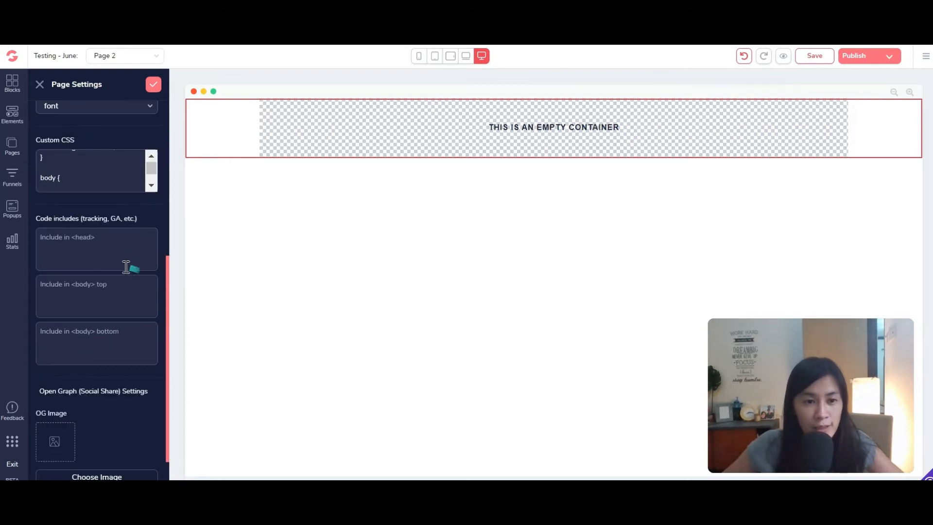
pyautogui.moveTo(85, 226)
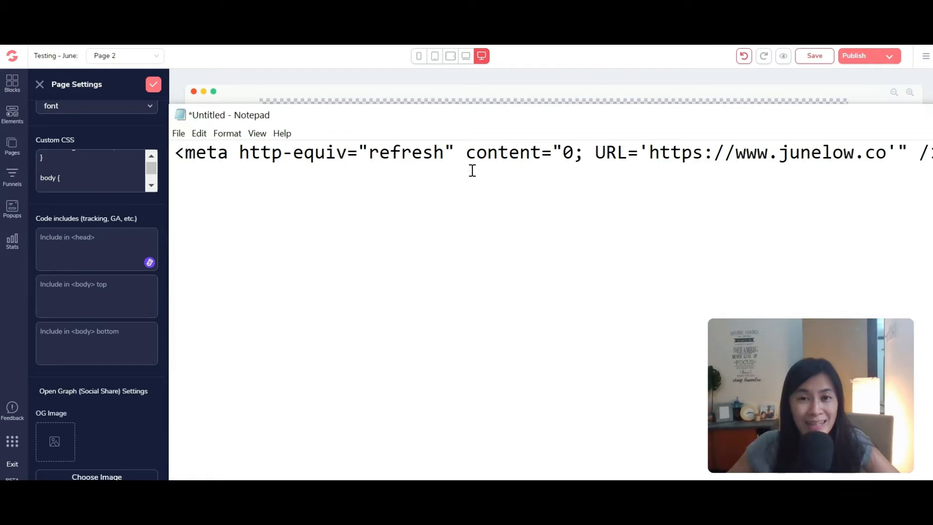
pyautogui.moveTo(735, 130)
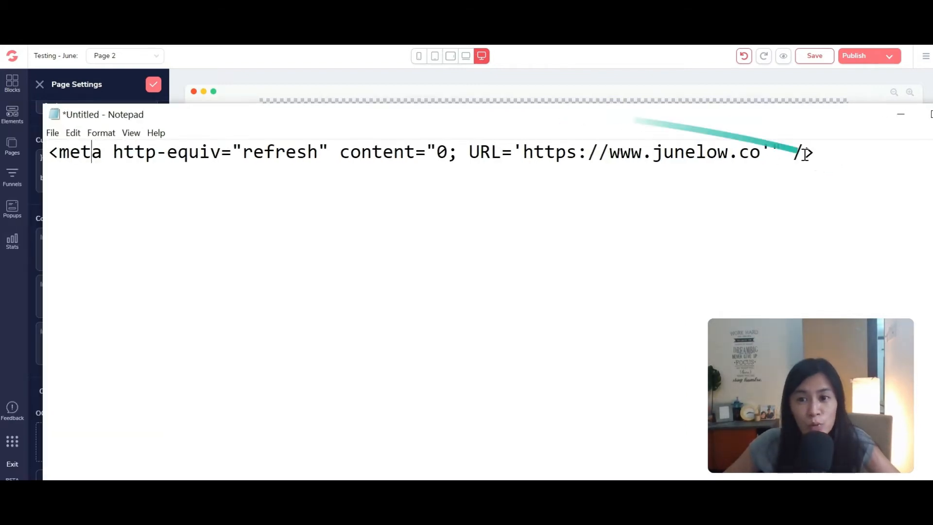
pyautogui.press('ctrl+a')
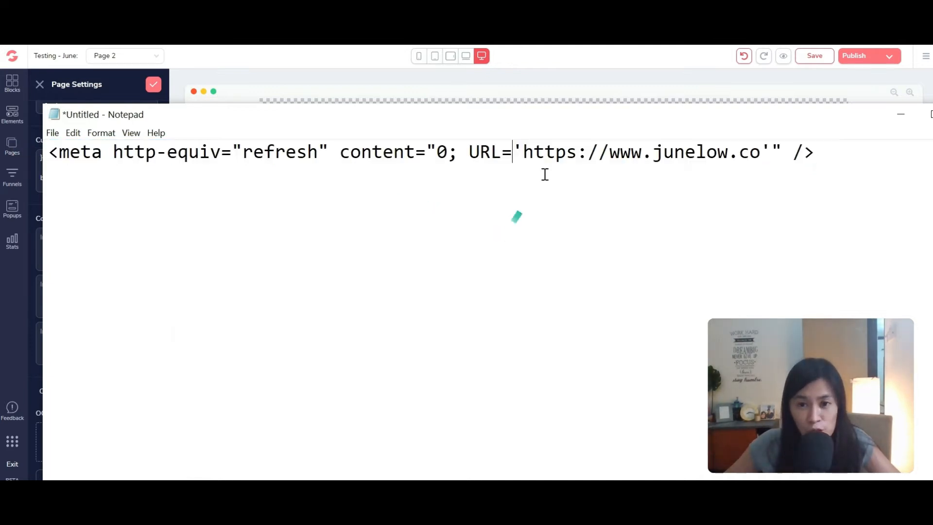
pyautogui.moveTo(522, 152); pyautogui.dragTo(761, 152)
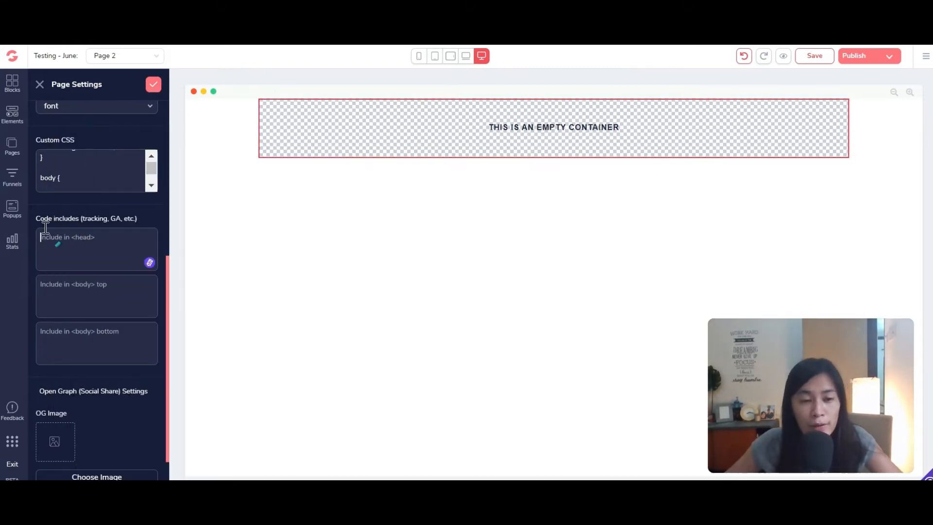
pyautogui.doubleClick(57, 218)
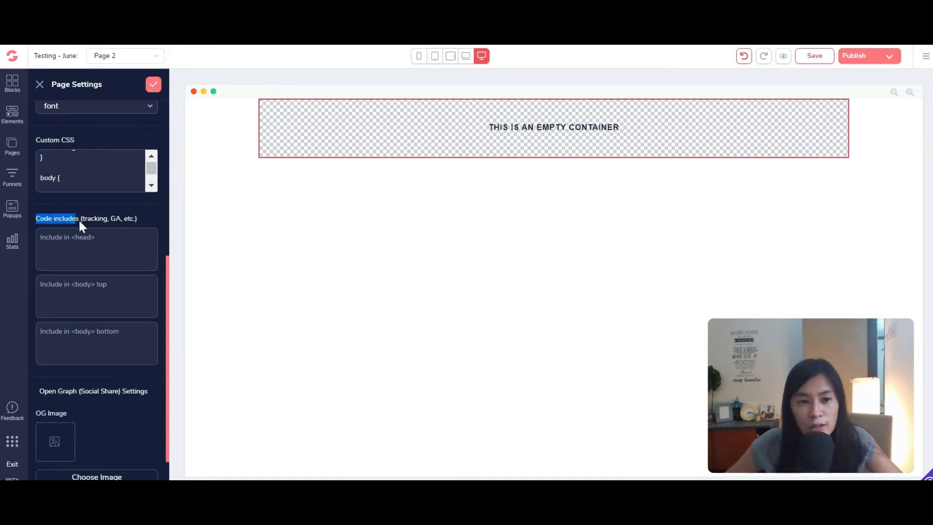
pyautogui.click(95, 249)
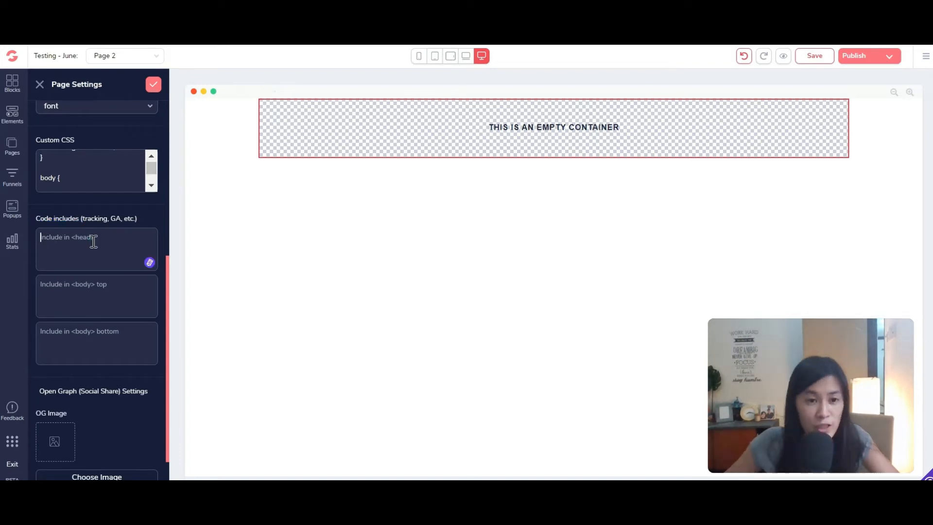
pyautogui.write('<meta http-equiv="refresh" content="0; URL=\'https://www.junelow.co\'" />')
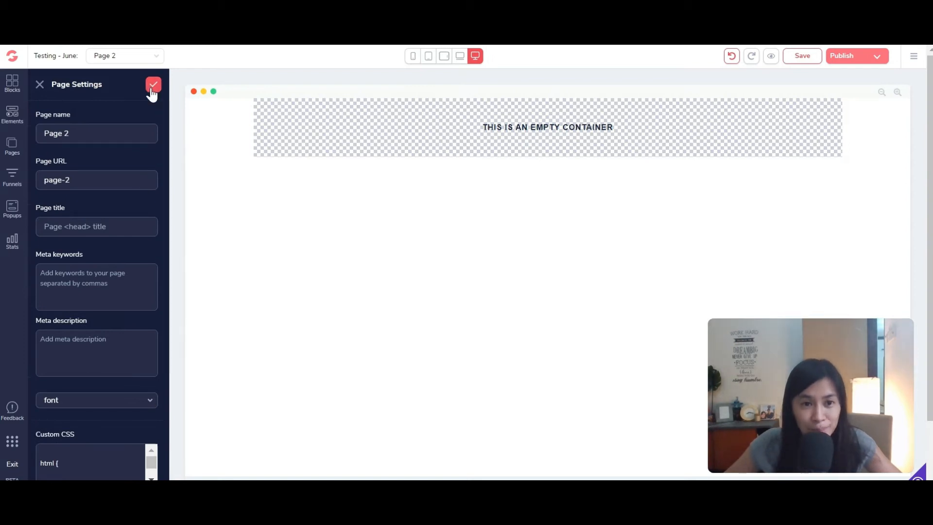
# Save and close Page 2's settings, then reopen the pages list
pyautogui.click(153, 84)
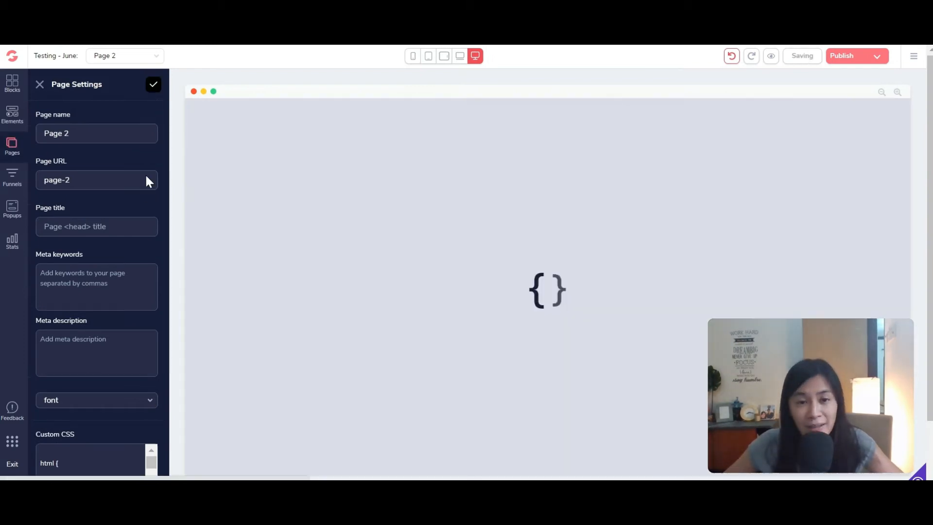
pyautogui.click(153, 84)
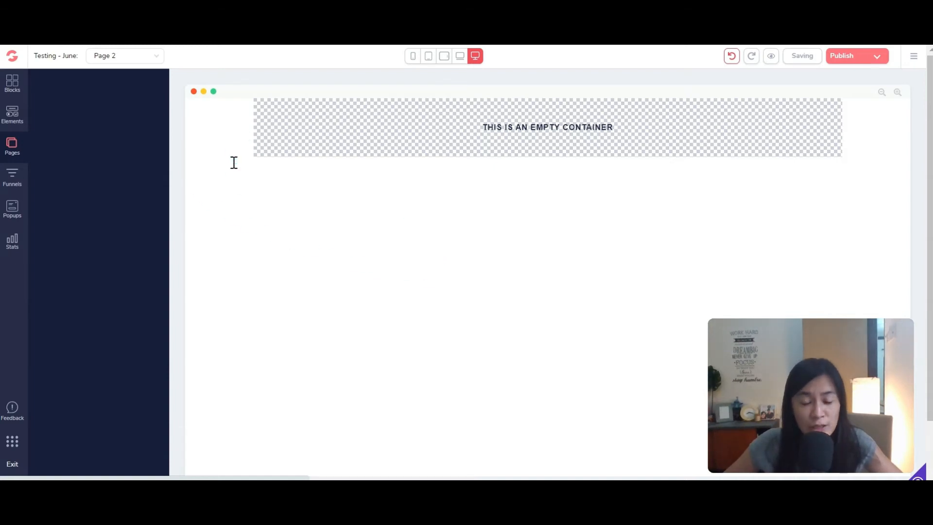
pyautogui.moveTo(219, 151)
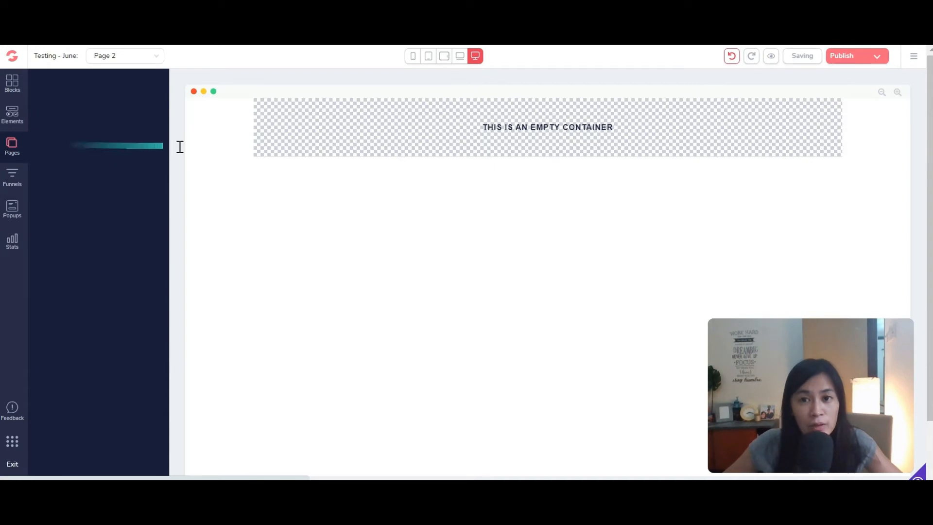
pyautogui.click(12, 146)
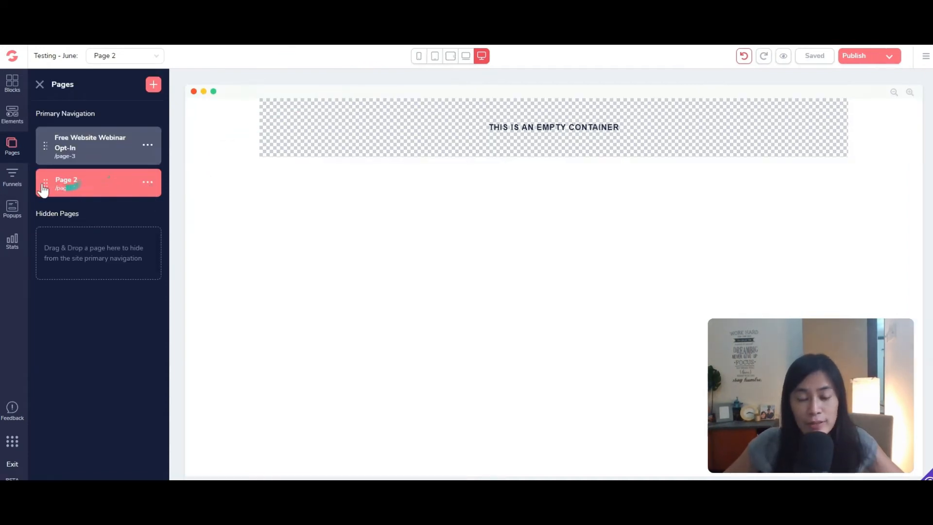
# Set Page 2 as the home page from its options menu
pyautogui.click(147, 182)
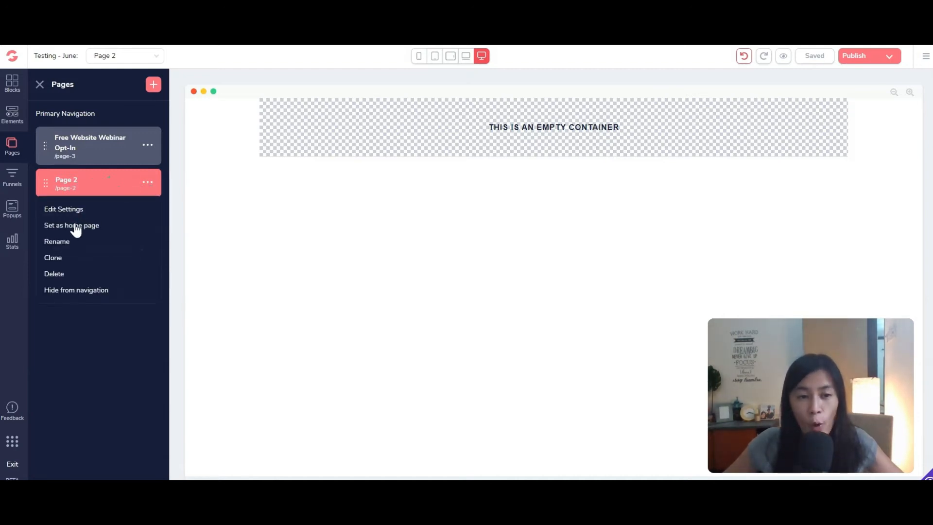
pyautogui.click(71, 225)
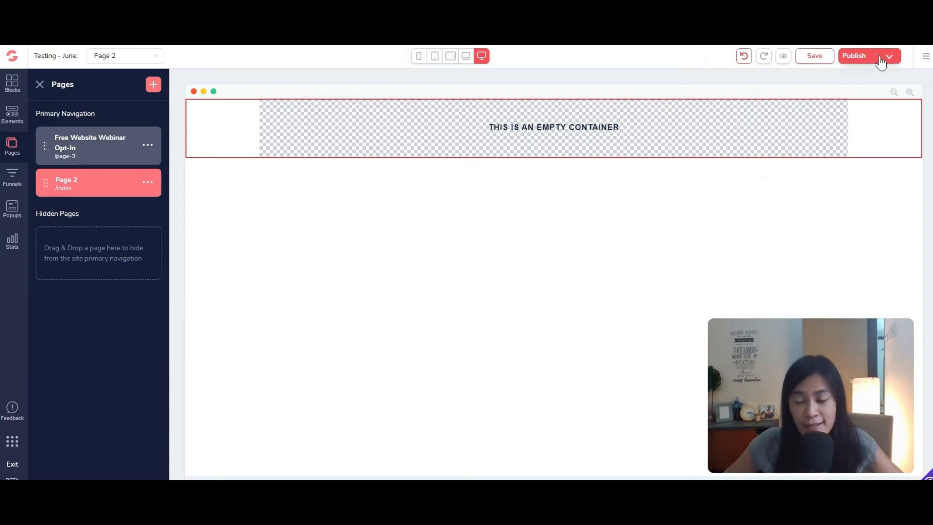
# Publish the whole website to the custom domain amazingacademy.co
pyautogui.click(889, 55)
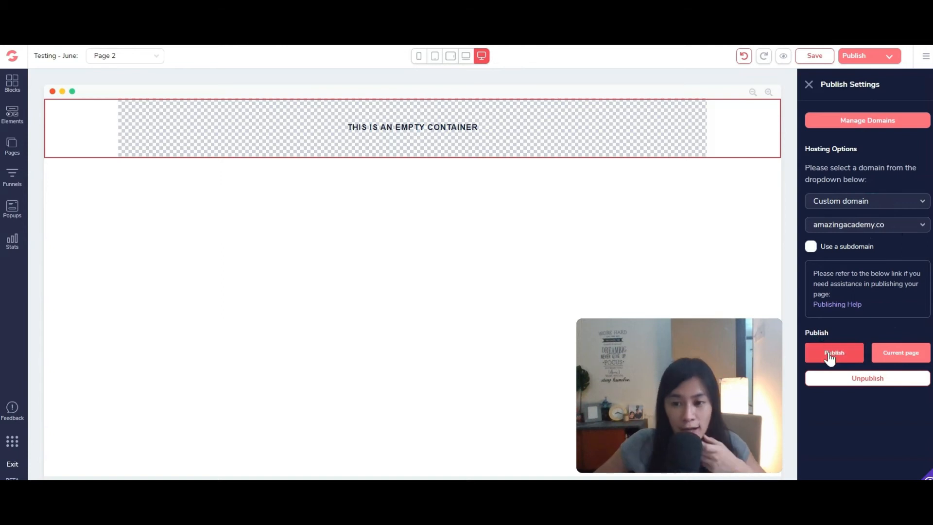
pyautogui.click(834, 353)
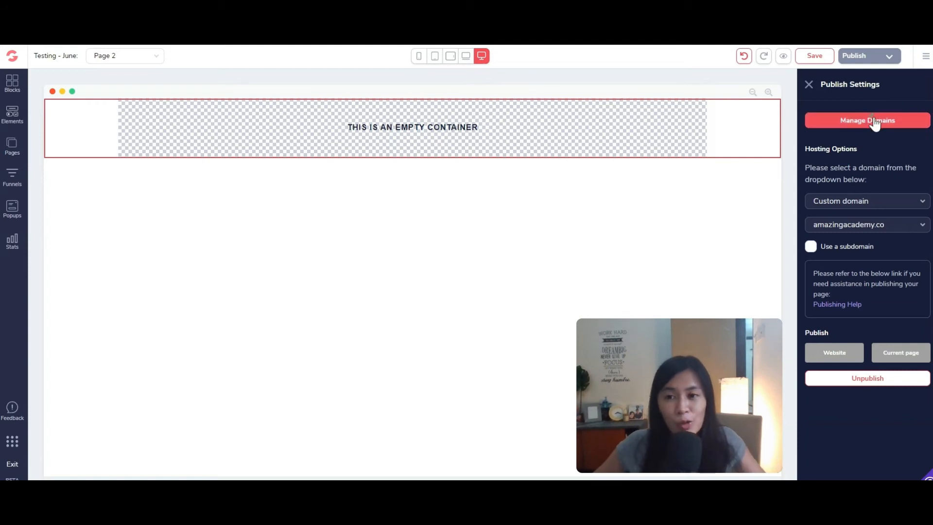
pyautogui.moveTo(890, 150)
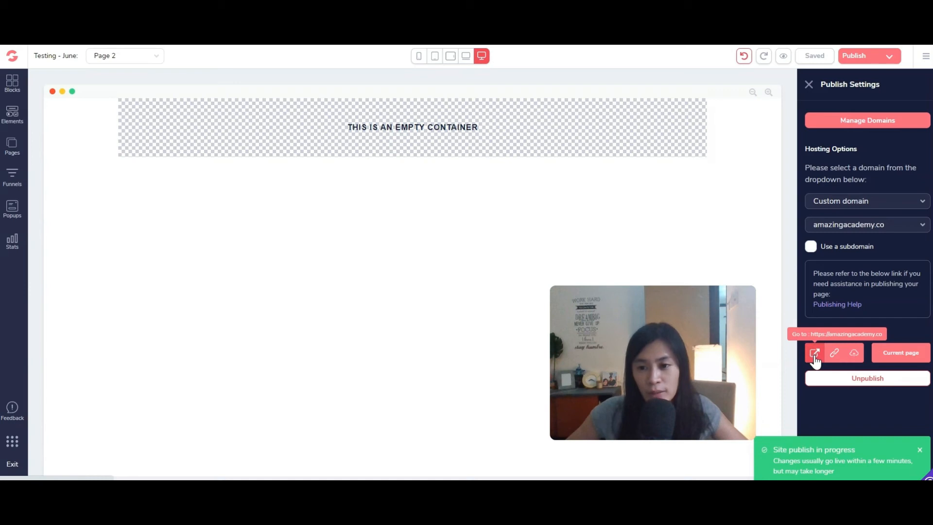
# Visit the published amazingacademy.co site and confirm it lands on junelow.co
pyautogui.click(814, 352)
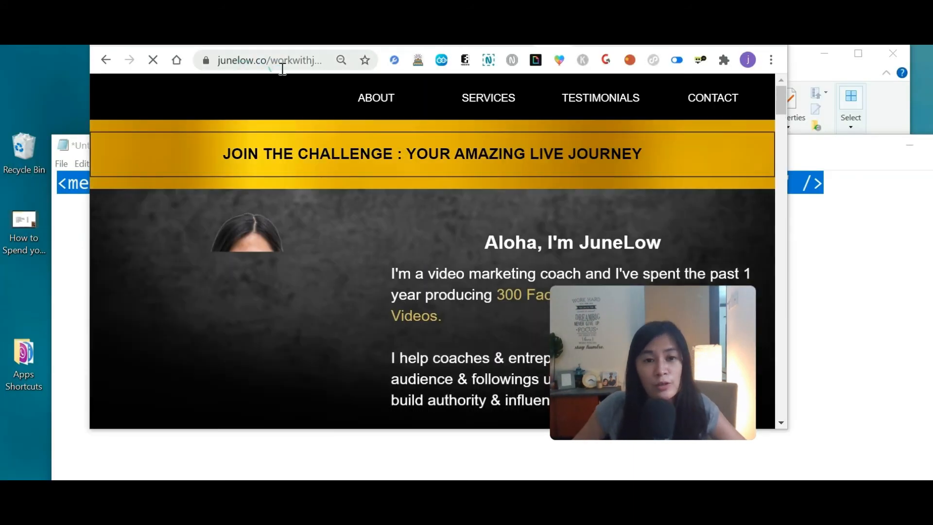